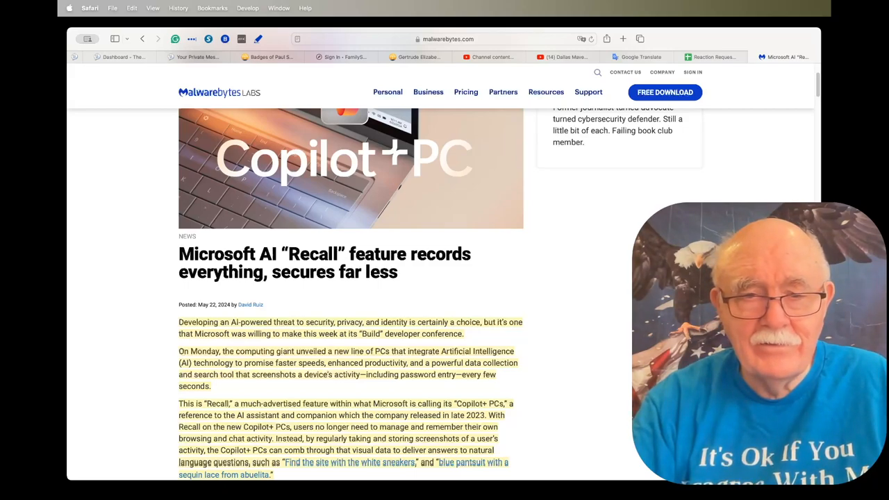
# - Scroll through the Malwarebytes Recall article before leaving it
pyautogui.scroll(-3)
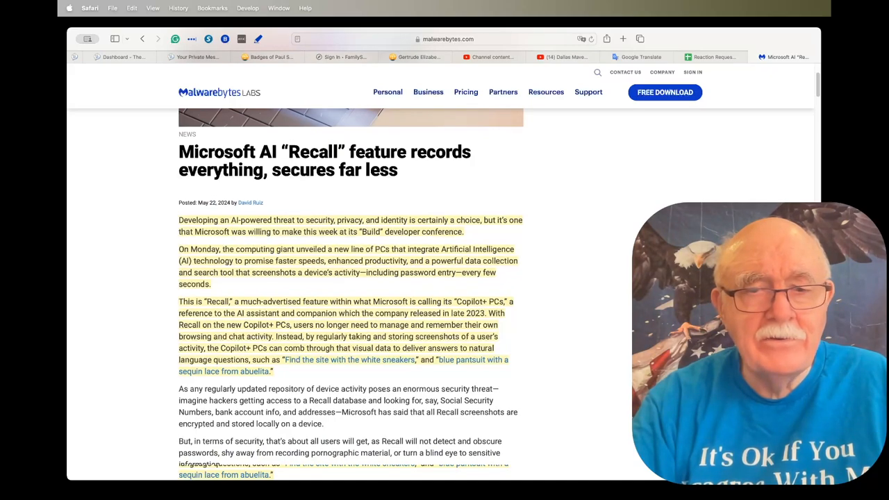
pyautogui.scroll(3)
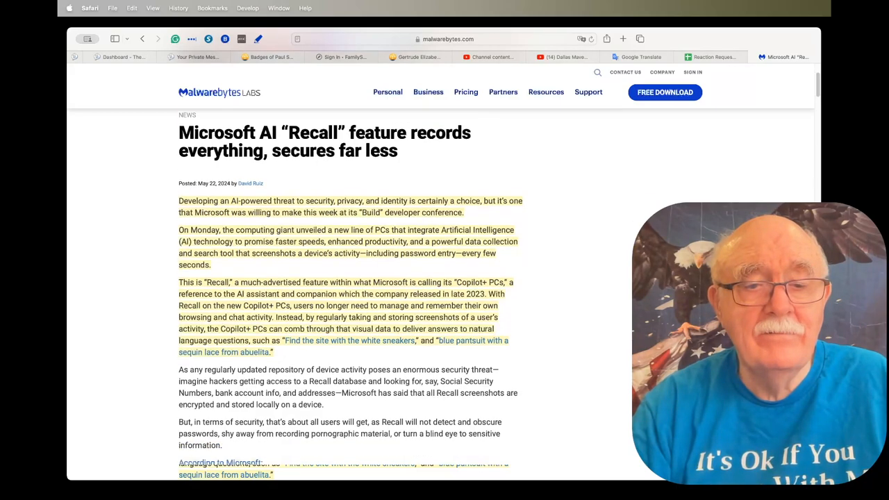
pyautogui.scroll(-3)
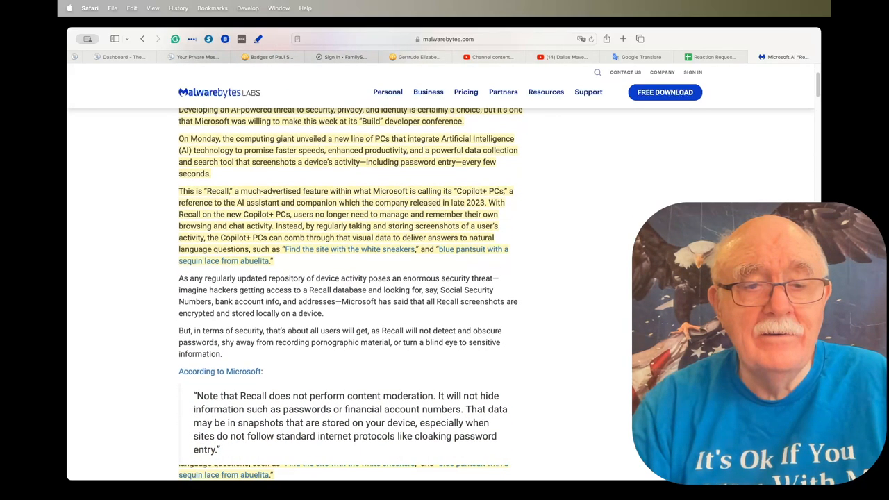
pyautogui.scroll(-3)
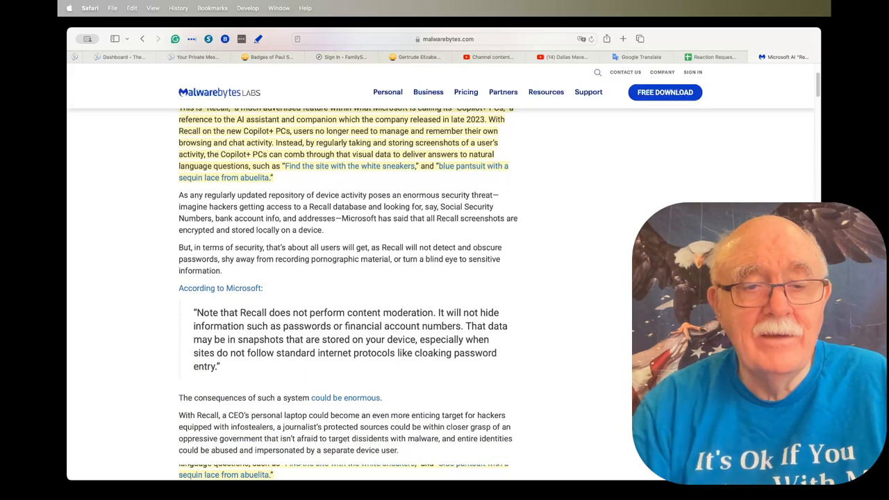
pyautogui.scroll(-3)
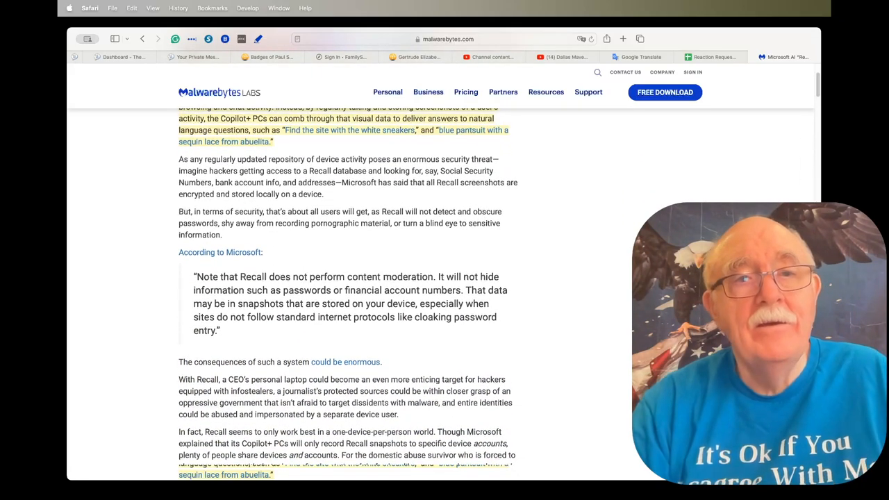
pyautogui.scroll(3)
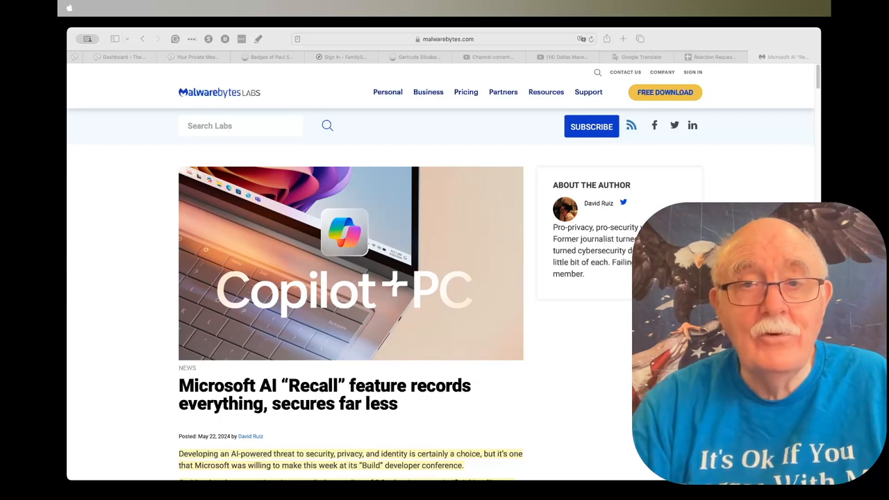
# - Switch to the NPR story on a man persuading 200 Klan members to quit and read into it
pyautogui.click(444, 39)
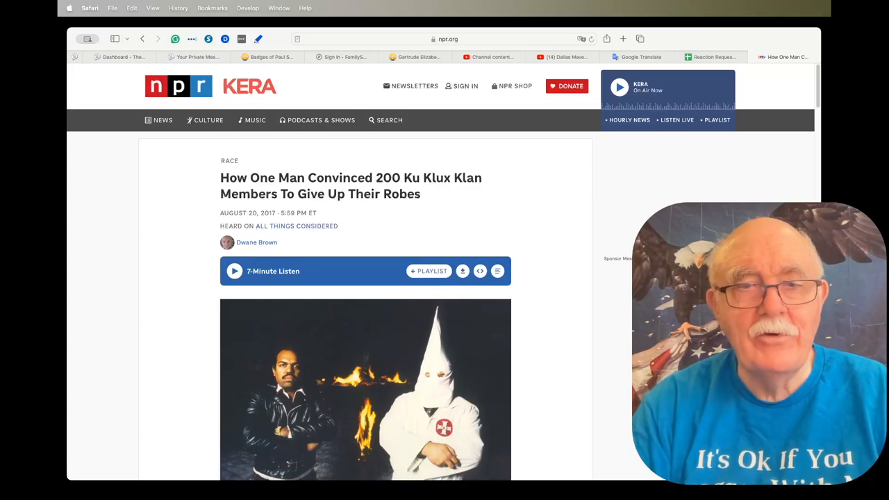
pyautogui.scroll(-3)
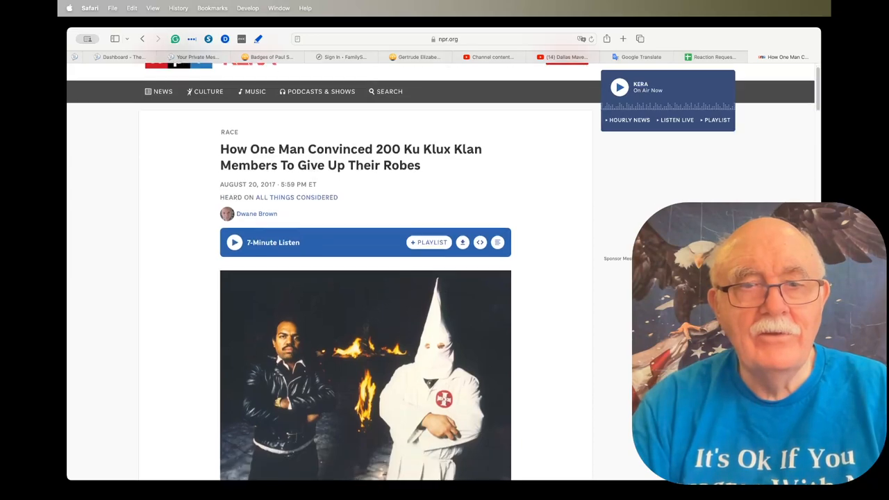
pyautogui.scroll(-3)
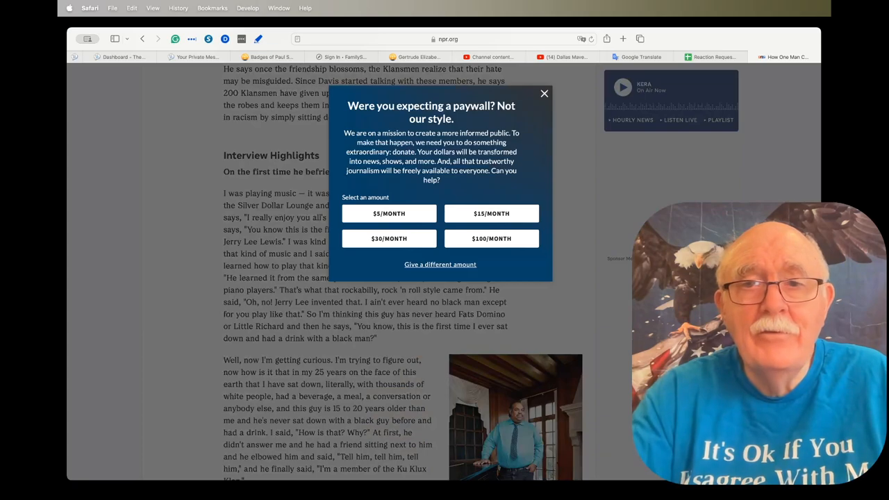
# - Dismiss NPR's 'Were you expecting a paywall?' donation appeal covering the interview highlights
pyautogui.click(544, 93)
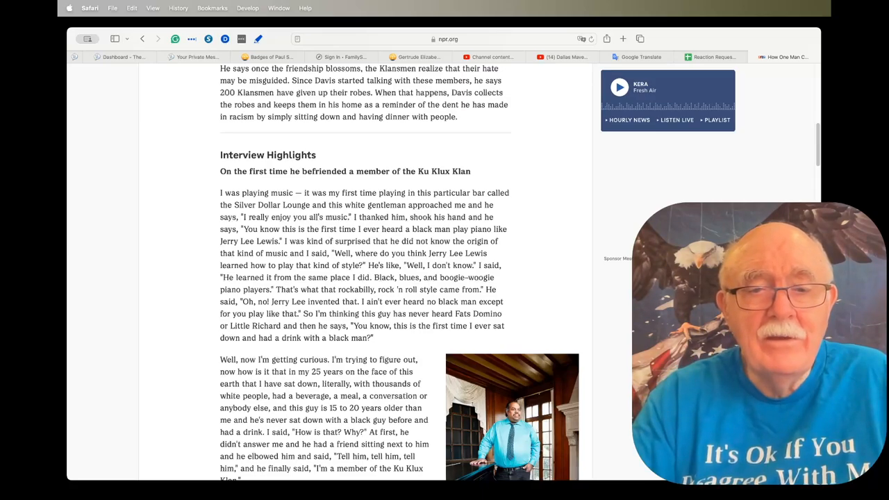
pyautogui.scroll(-3)
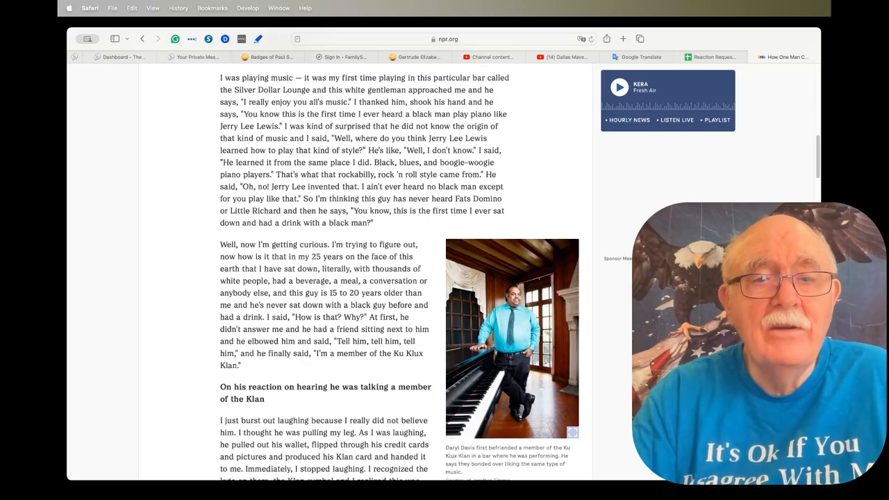
pyautogui.scroll(-3)
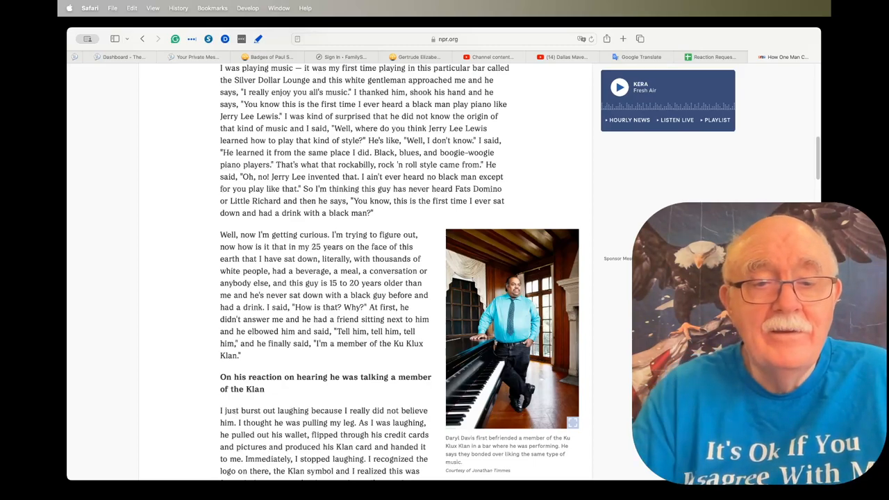
pyautogui.scroll(-3)
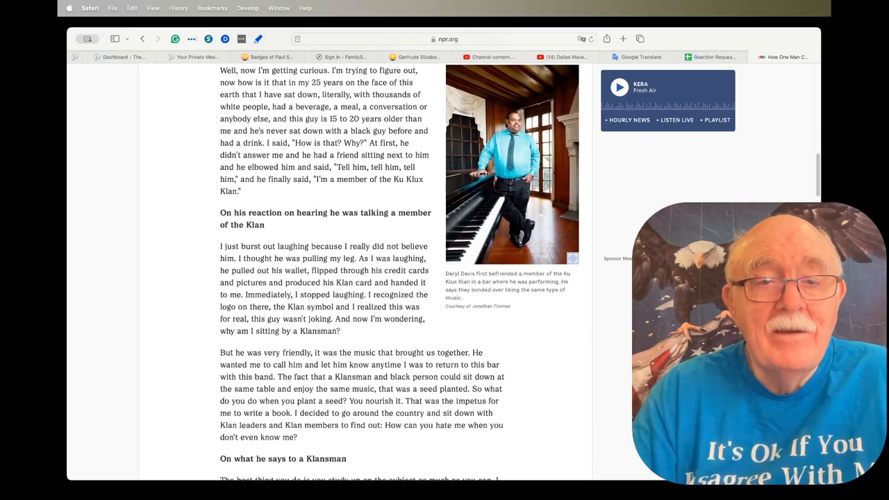
pyautogui.scroll(-3)
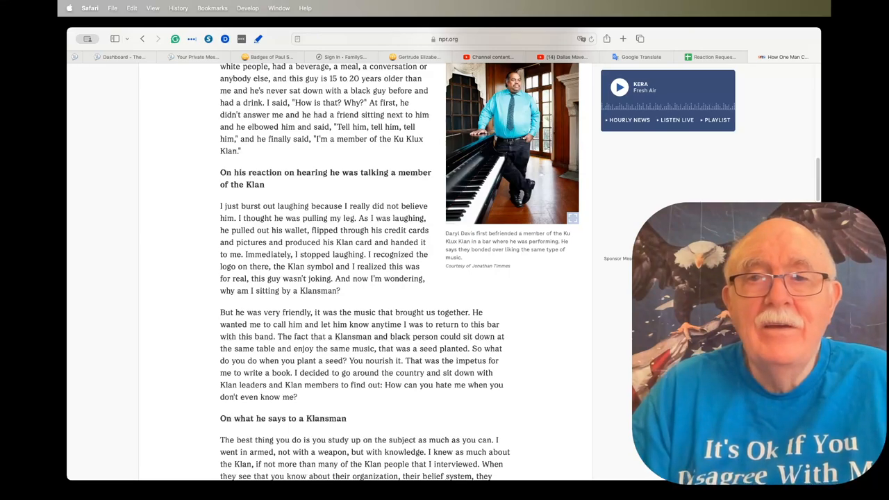
pyautogui.scroll(3)
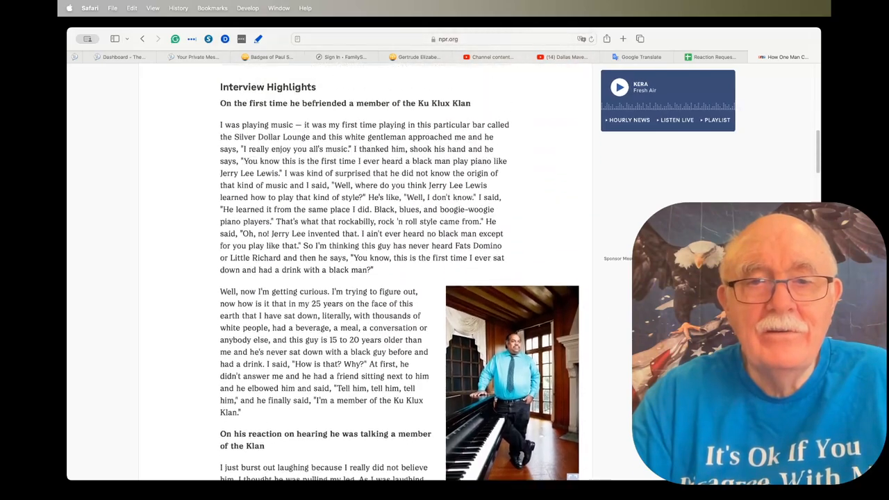
pyautogui.scroll(3)
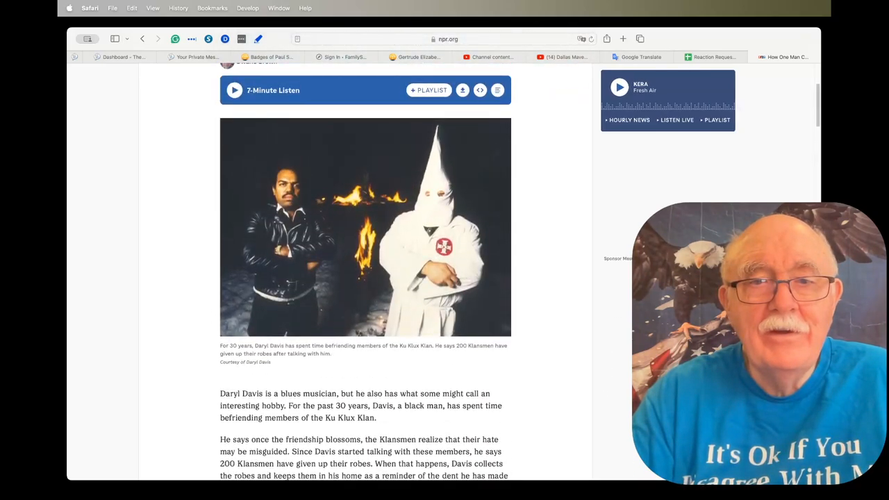